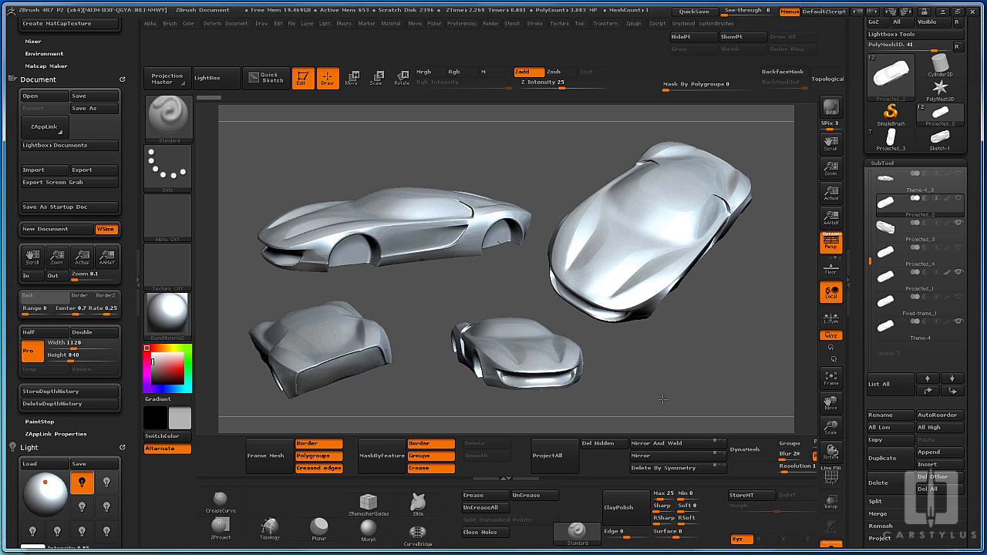
# Snapshot the car in front view, then export the four-view canvas via Document > Export Screen Grab.
pyautogui.click(462, 72)
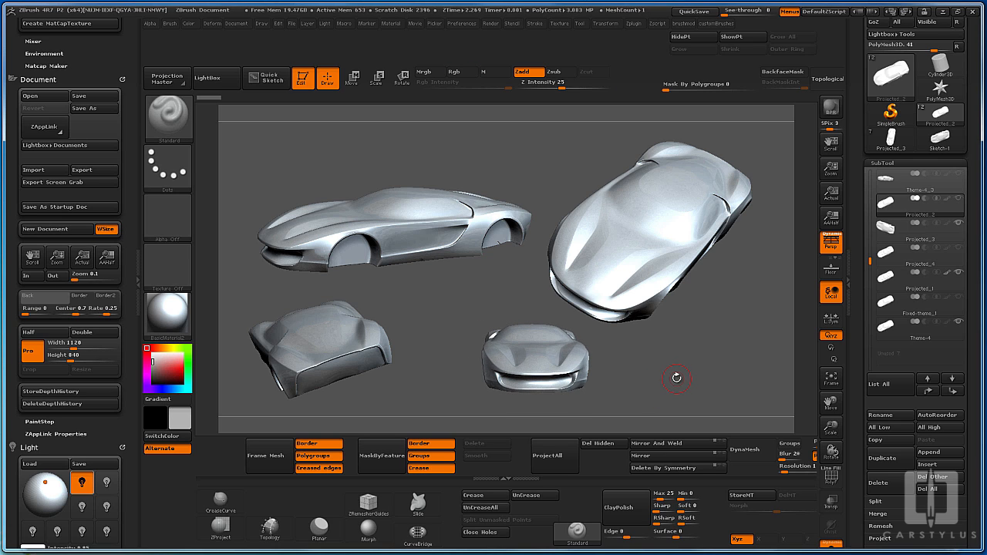
pyautogui.click(237, 23)
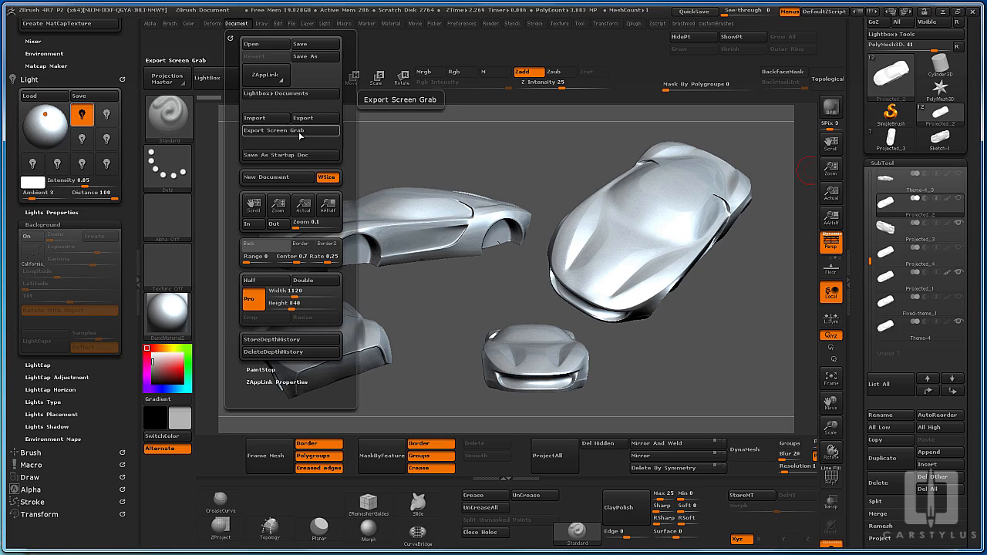
pyautogui.click(303, 117)
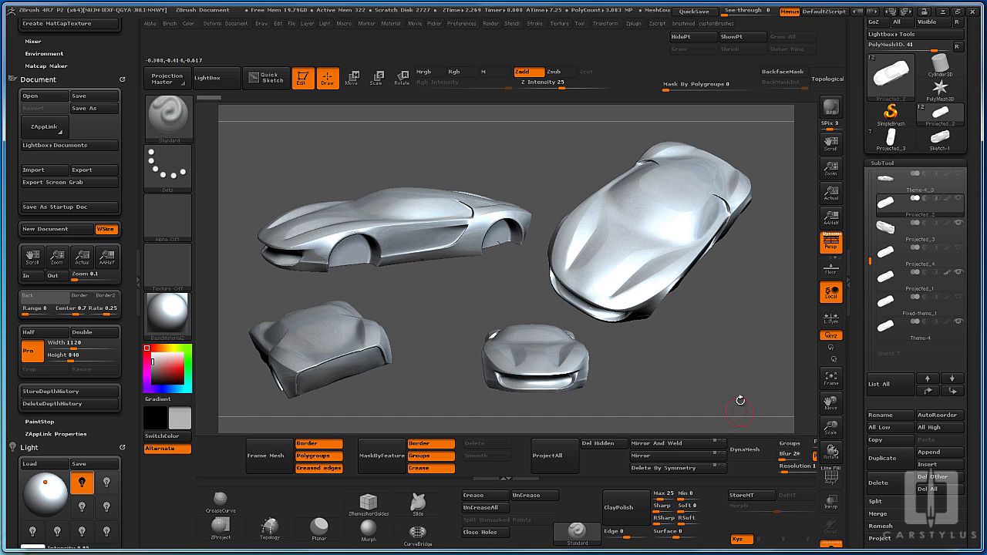
pyautogui.moveTo(724, 338)
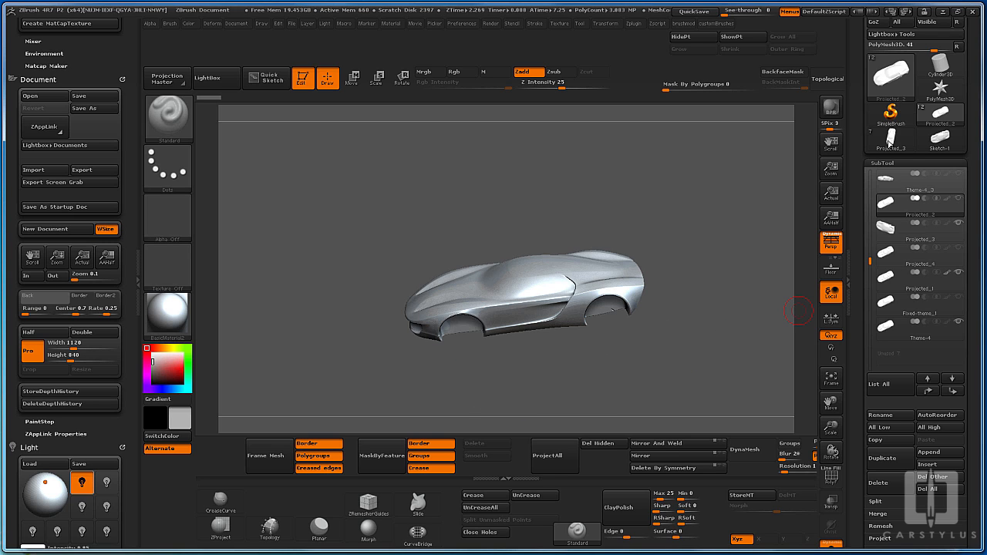
# Select the Theme-4 subtool in the SubTool palette, showing the wider car body.
pyautogui.click(918, 331)
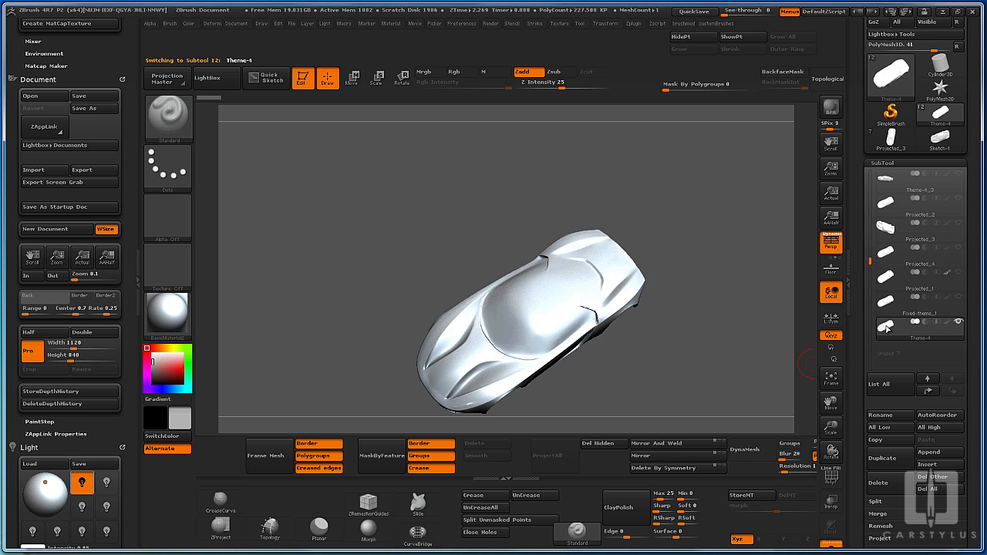